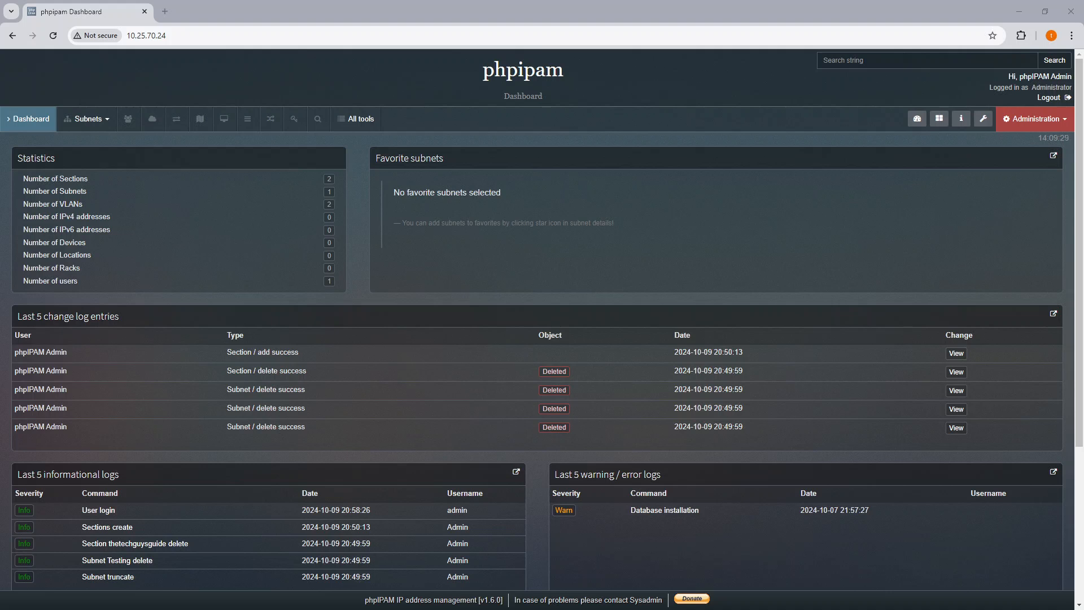
pyautogui.moveTo(129, 118)
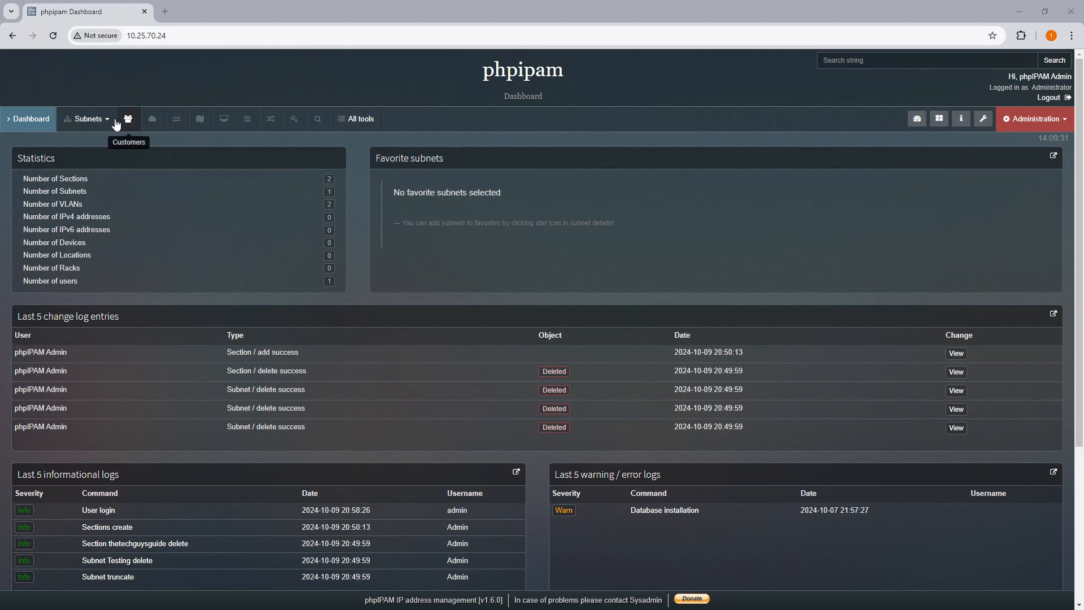
# Open the empty thetechguysguide section from the Subnets menu.
pyautogui.click(129, 118)
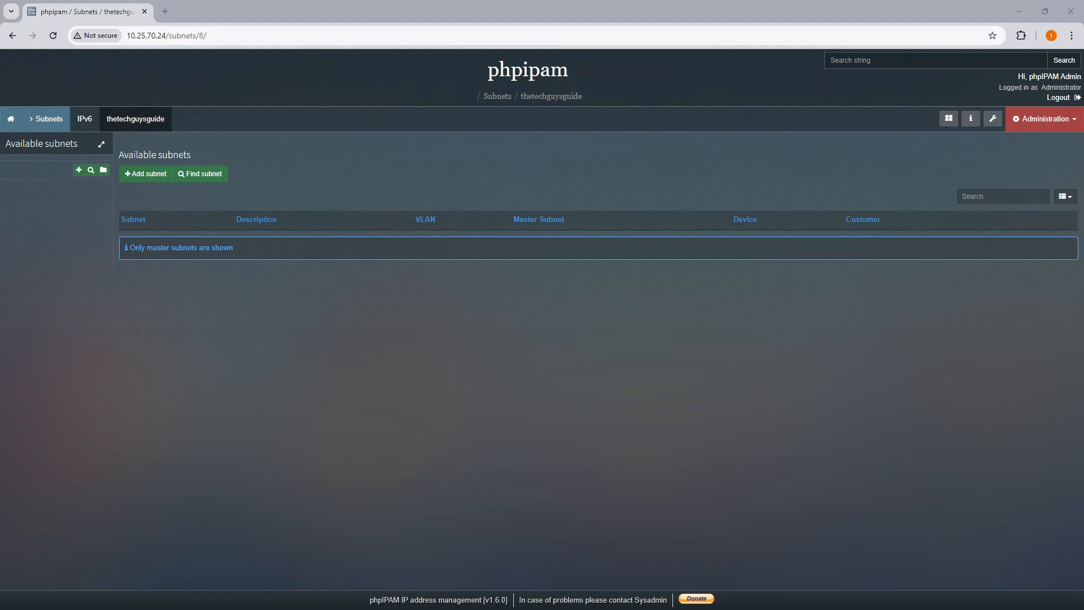
# Bring up the remote PowerShell ISE session showing scopes.ps1 output for 10.25.240.0/24.
pyautogui.click(84, 118)
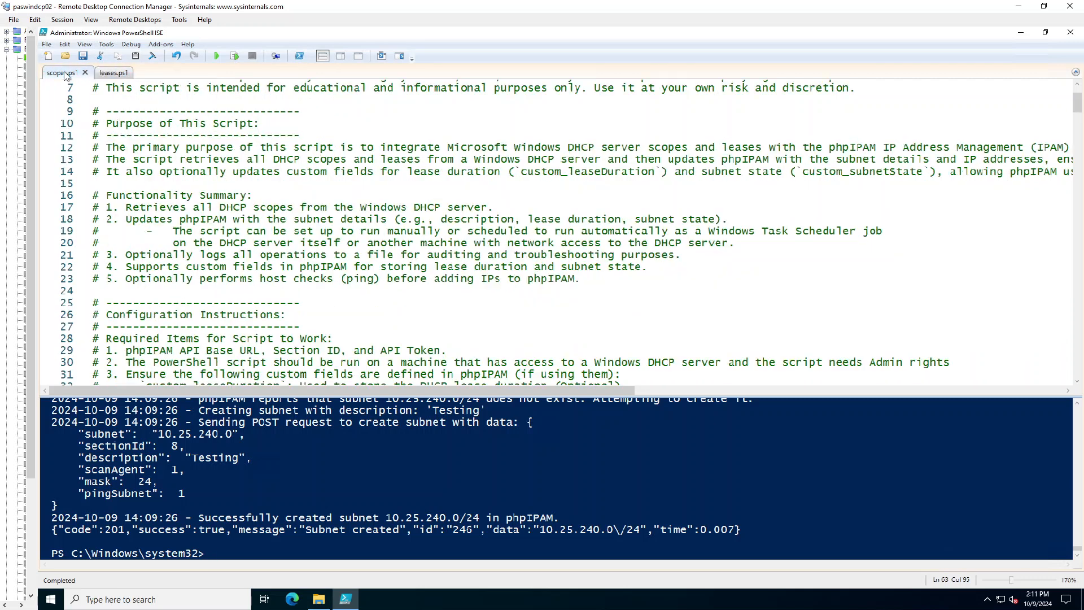
# Open the leases.ps1 script and scroll to its API base URL and token settings.
pyautogui.click(108, 73)
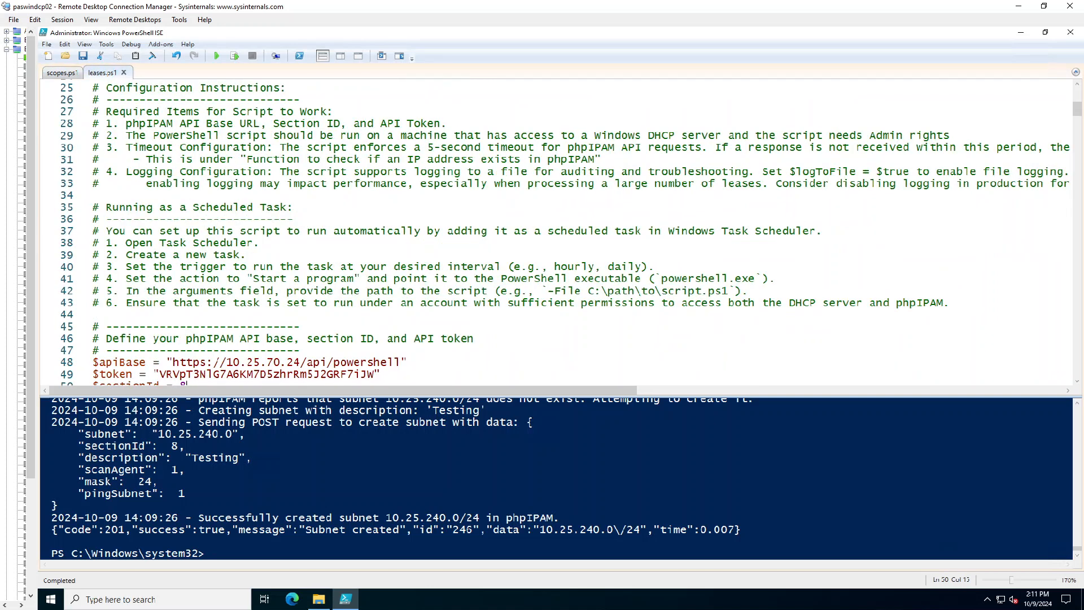
pyautogui.scroll(-3)
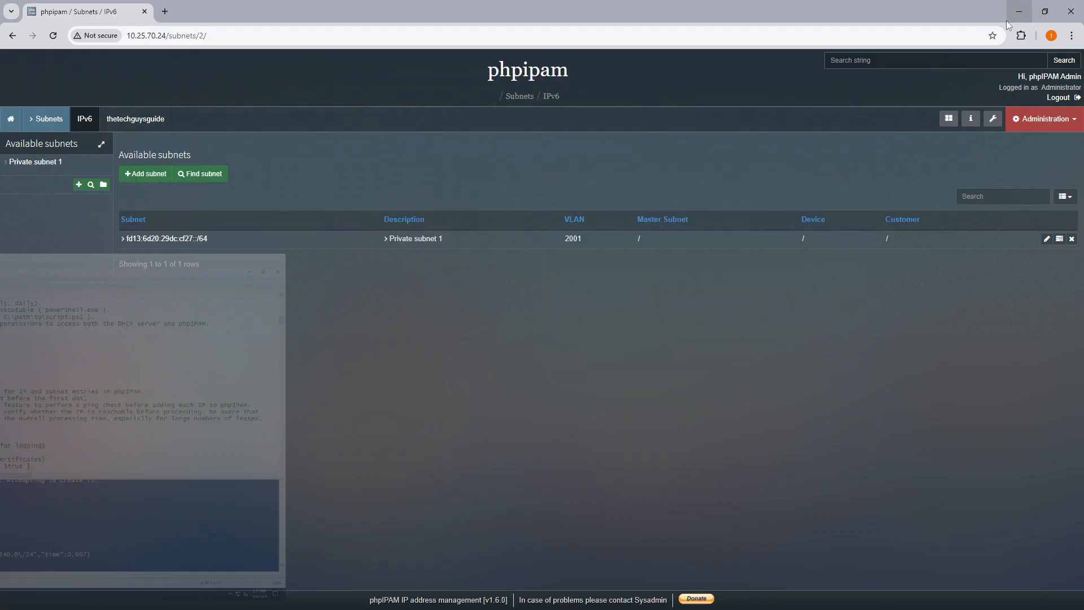
# Confirm the 'powershell' API key's rights, then open the thetechguysguide section to see its ID.
pyautogui.click(1035, 118)
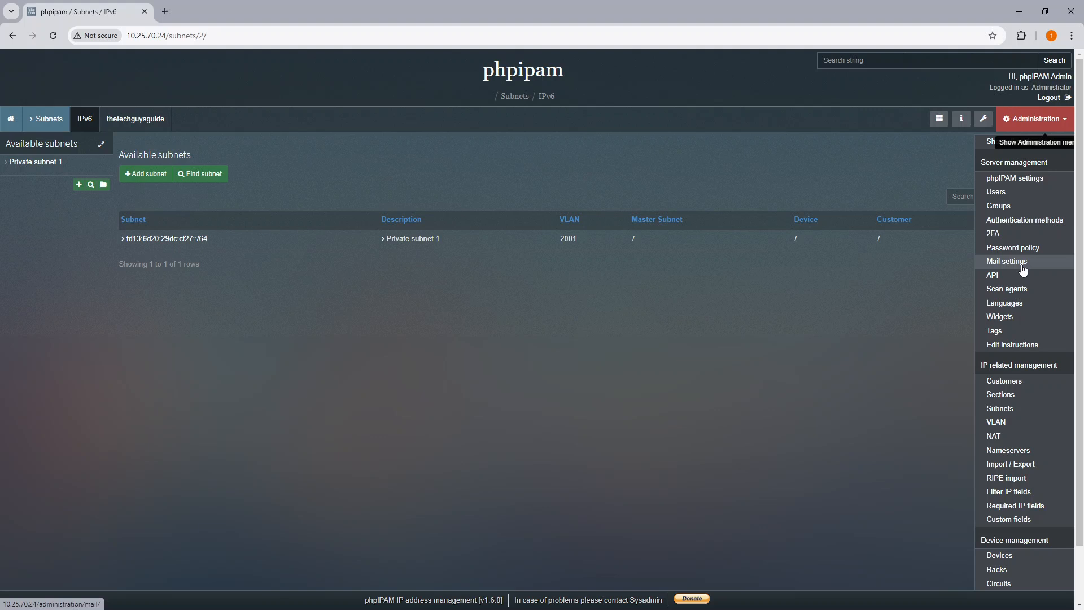
pyautogui.click(993, 275)
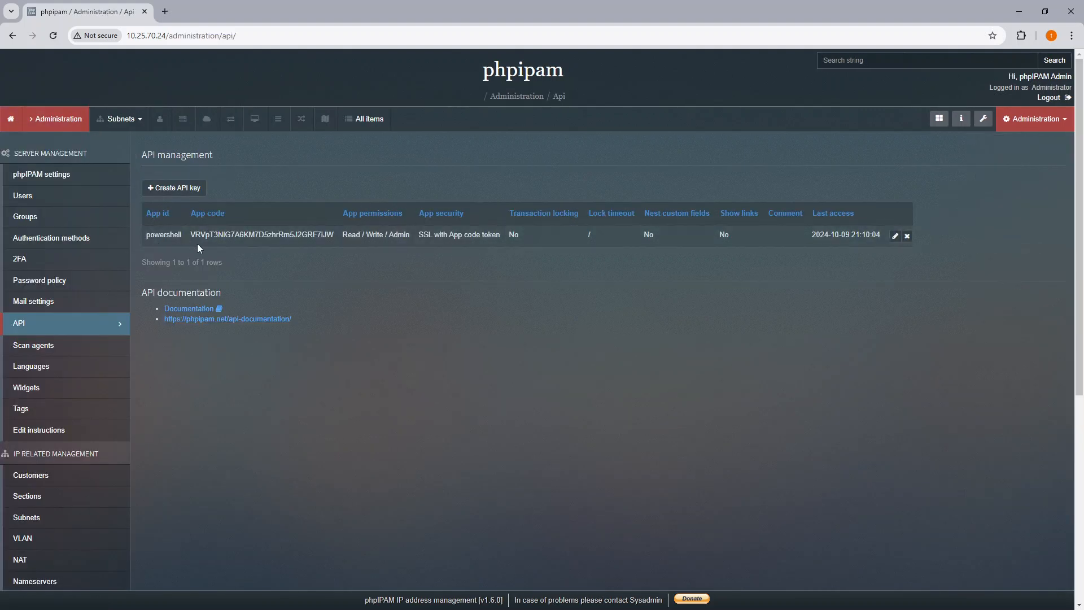
pyautogui.moveTo(320, 203)
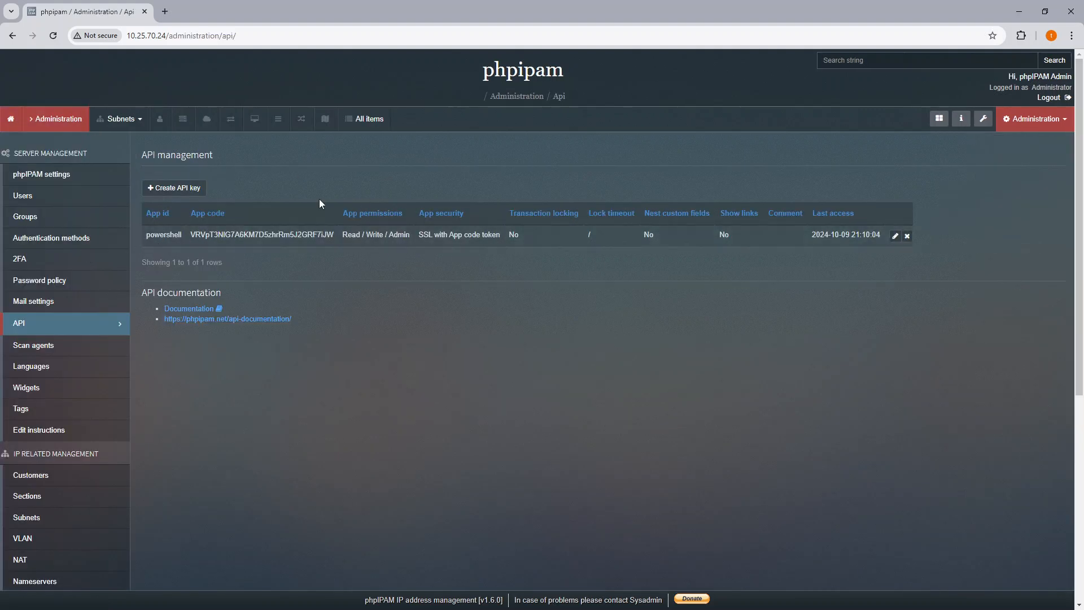
pyautogui.click(120, 118)
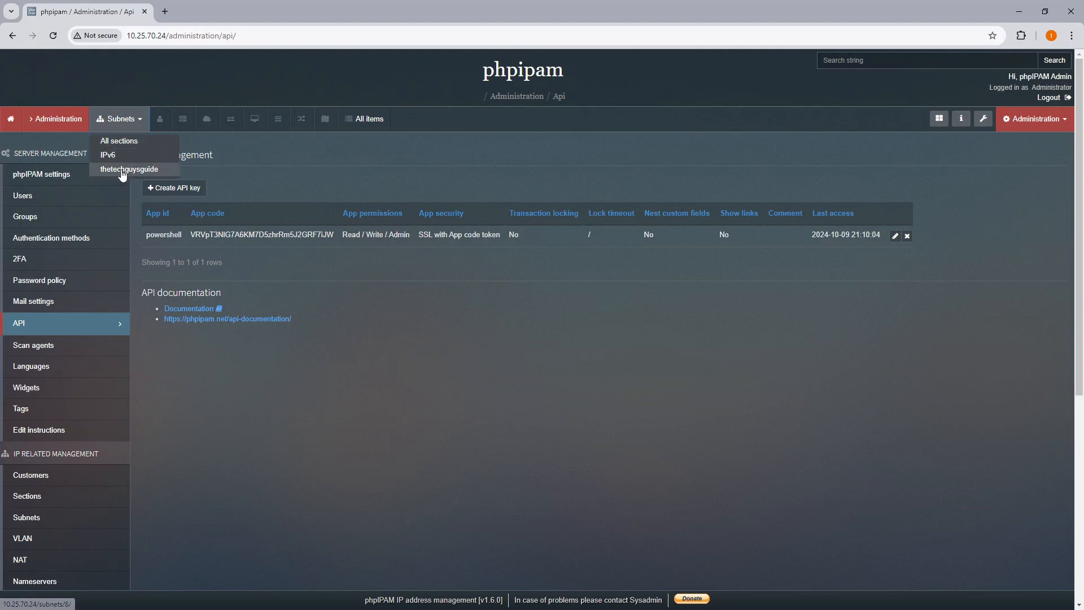
pyautogui.click(129, 169)
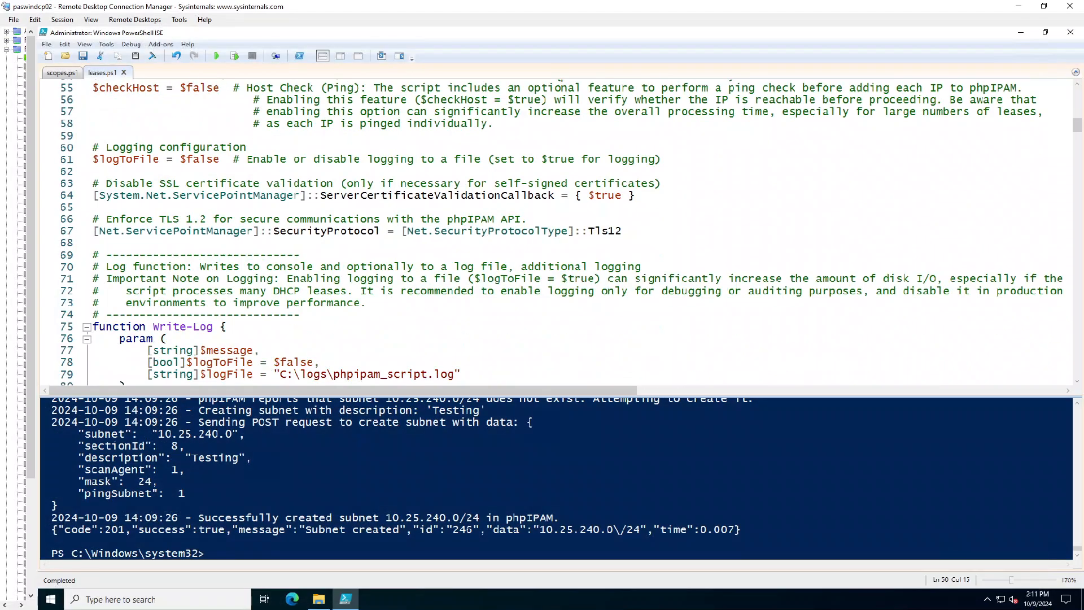
pyautogui.scroll(-3)
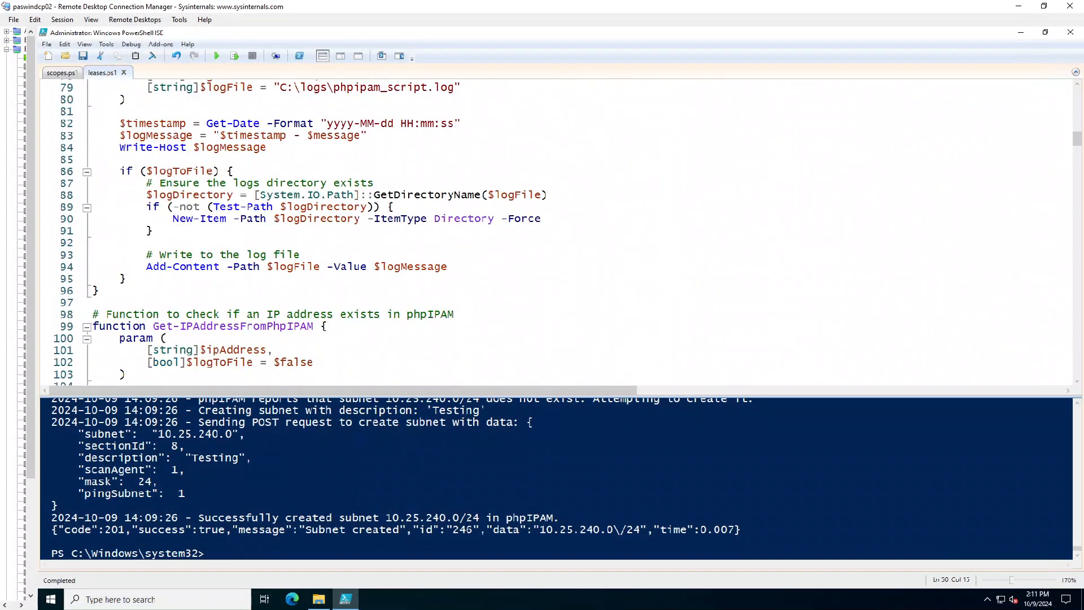
pyautogui.scroll(3)
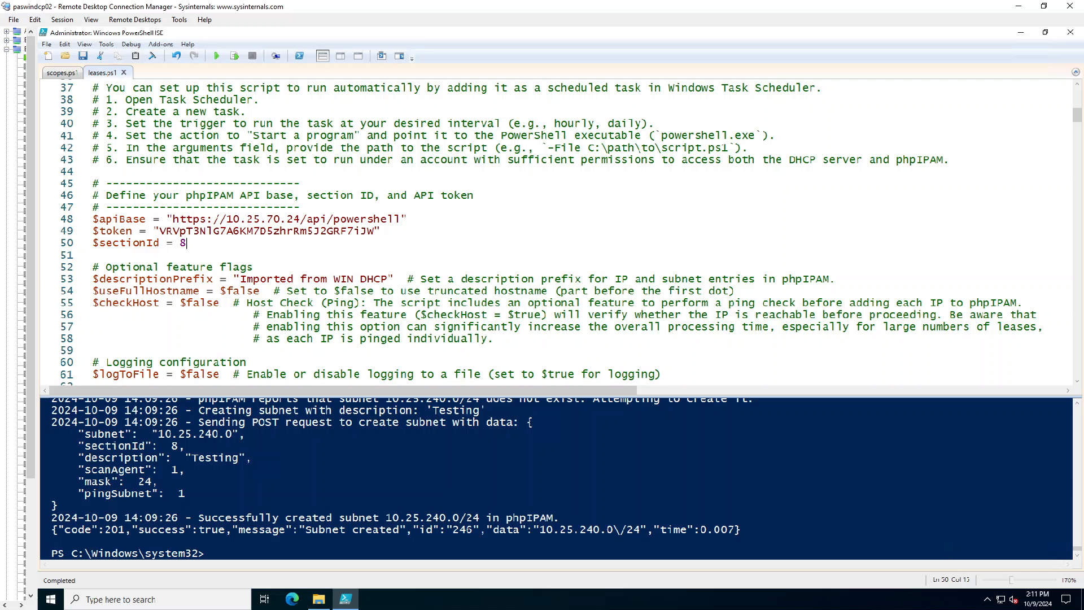
pyautogui.scroll(-3)
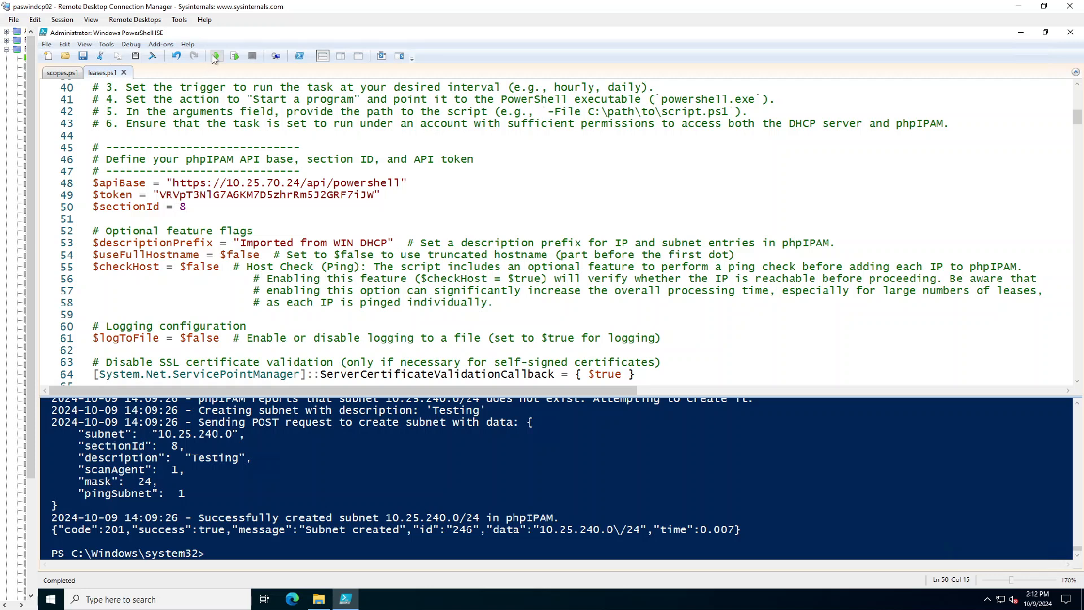
pyautogui.moveTo(215, 56)
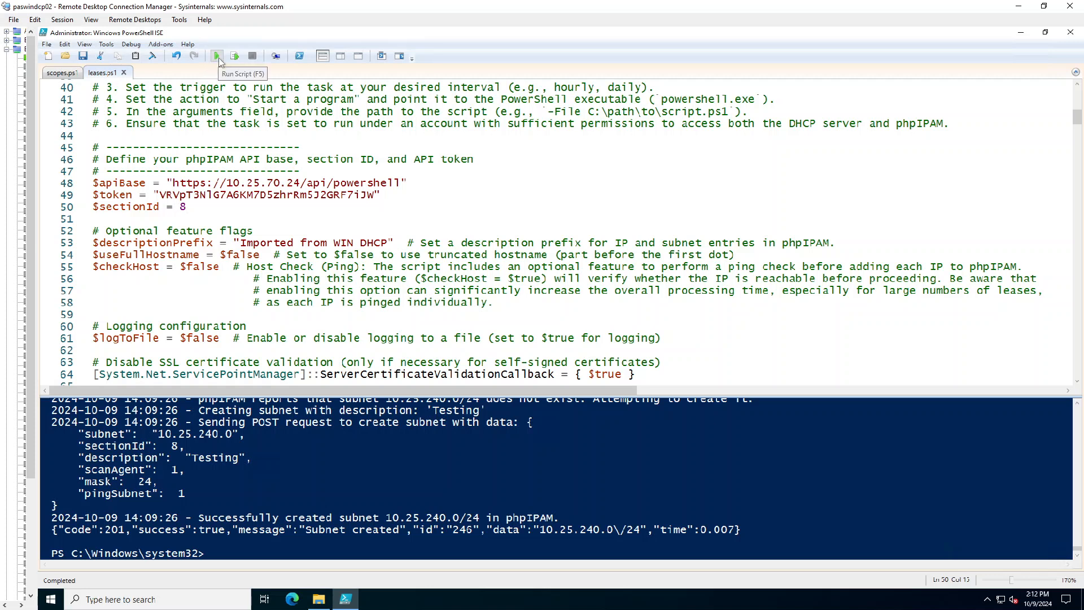
# Run leases.ps1 to import DHCP subnets like 10.25.51.0/24 into thetechguysguide.
pyautogui.click(216, 55)
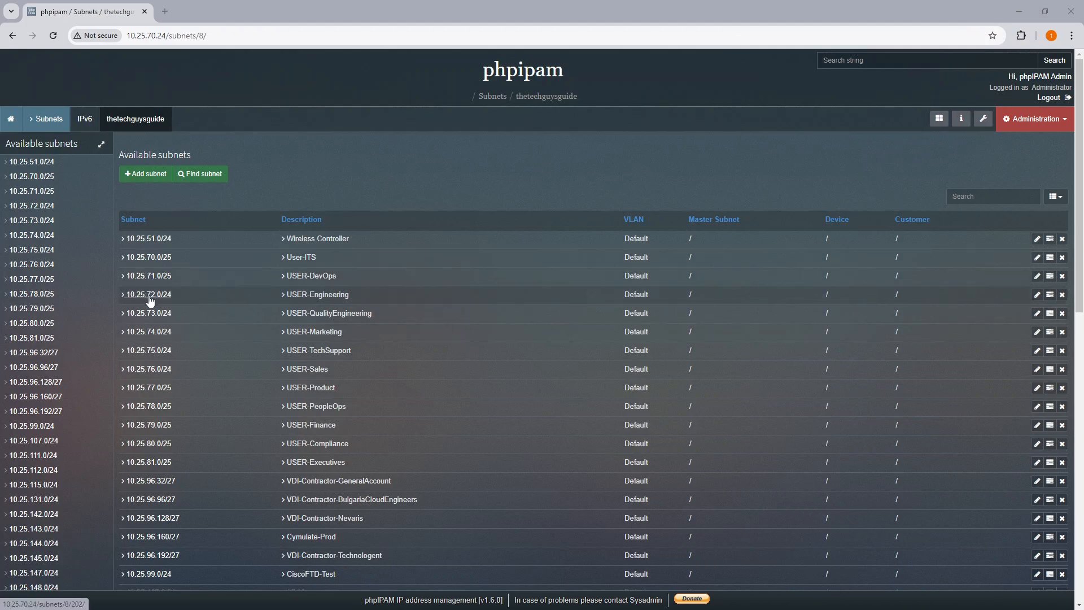
# Open USER-Engineering subnet 10.25.72.0/24 and scroll through its imported WIN DHCP addresses.
pyautogui.click(148, 294)
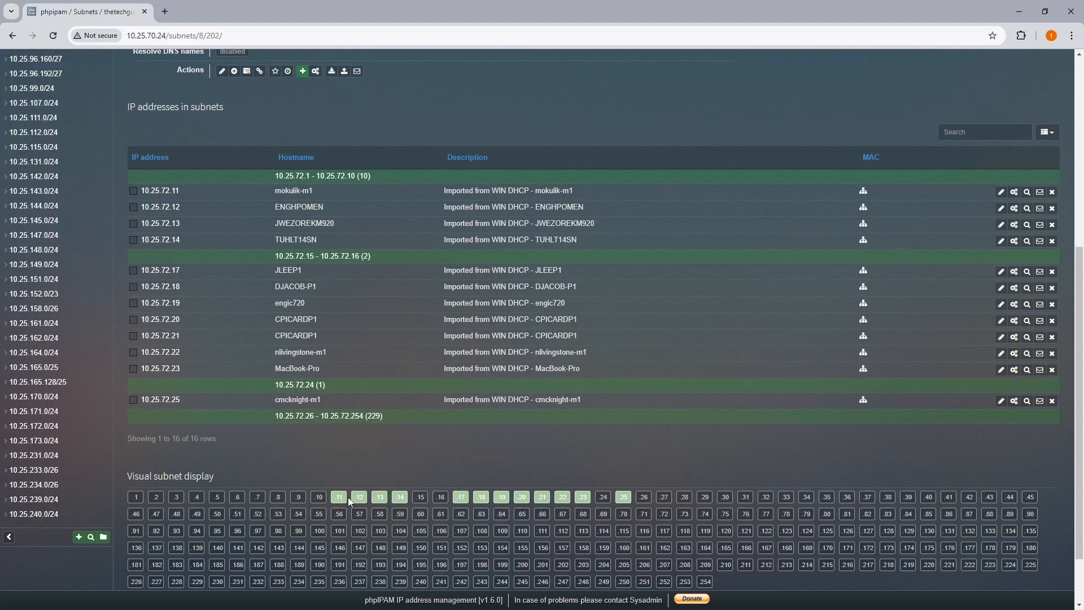
pyautogui.moveTo(84, 211)
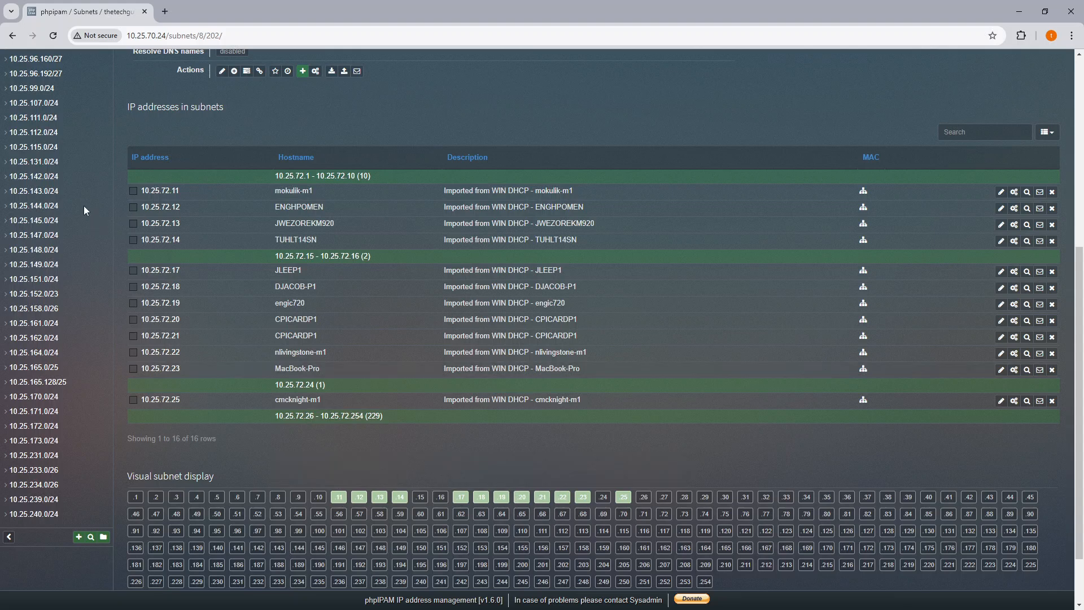
pyautogui.scroll(3)
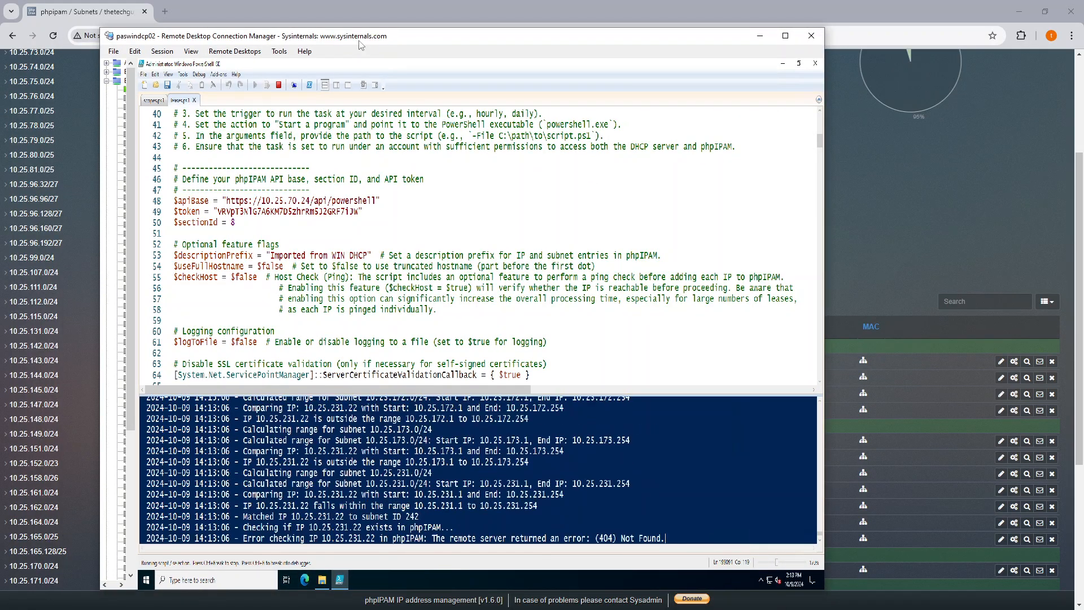
# Maximize the remote session to see the import end at 10.25.231.32 (BB-ENG-022).
pyautogui.click(785, 35)
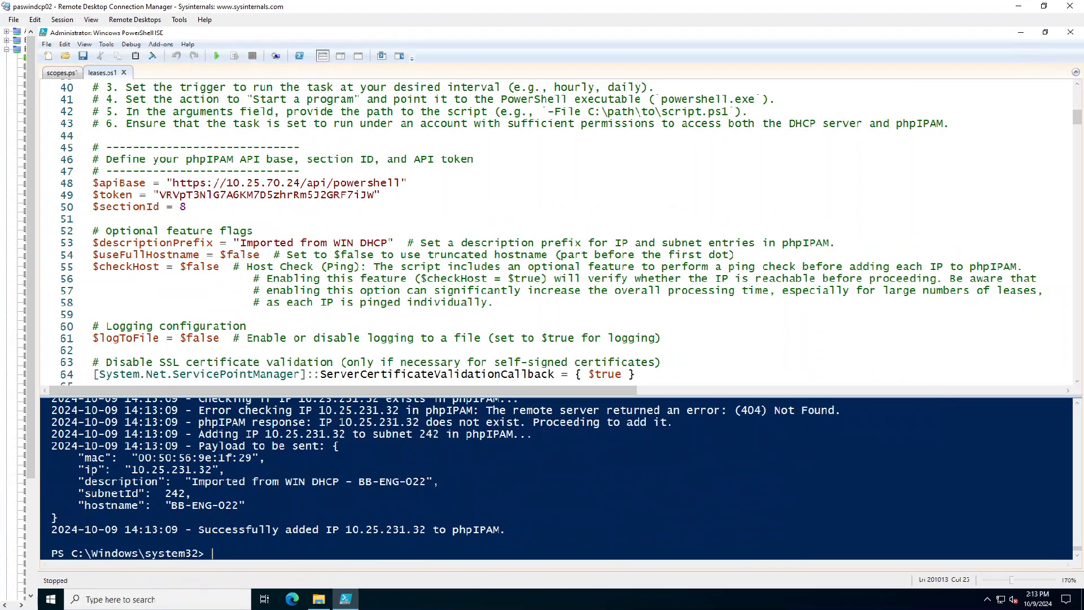
pyautogui.moveTo(1019, 46)
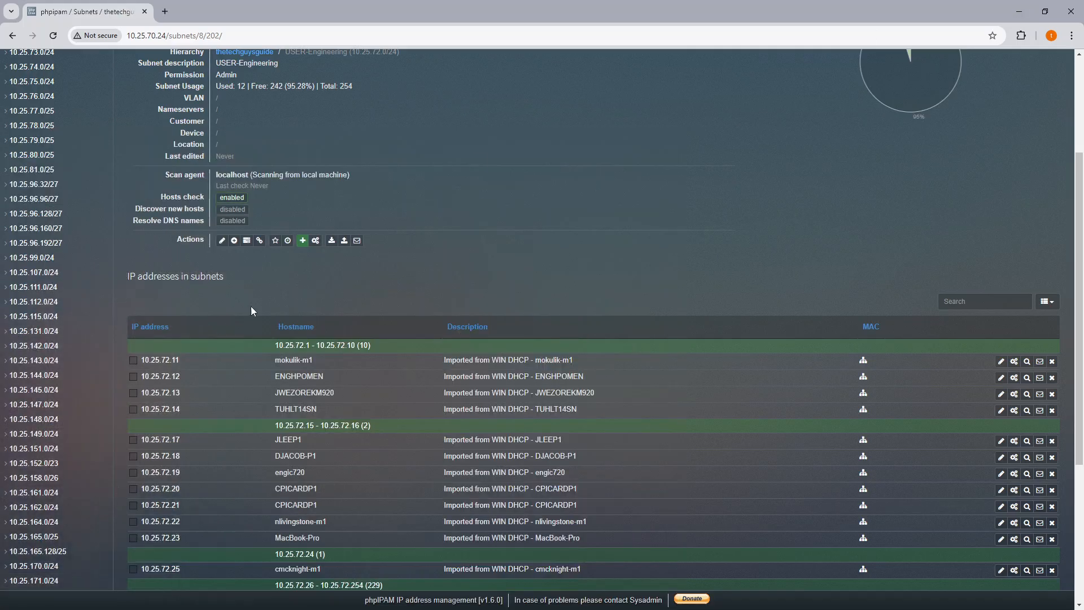
# Scroll the subnet pages and open subnet 10.25.78.0/25 to review its addresses.
pyautogui.scroll(-3)
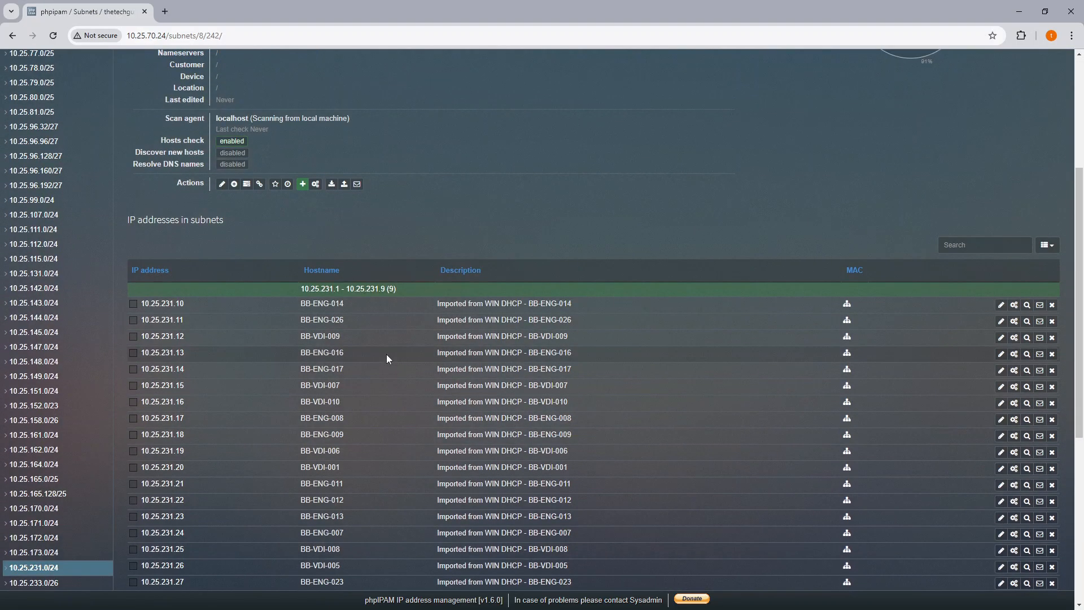
pyautogui.scroll(-3)
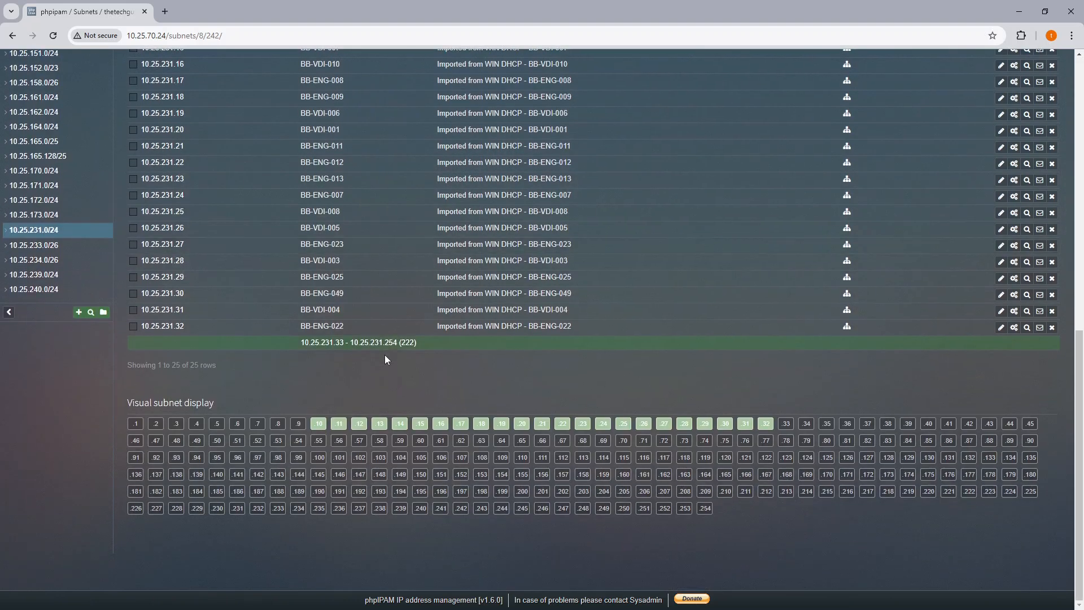
pyautogui.scroll(3)
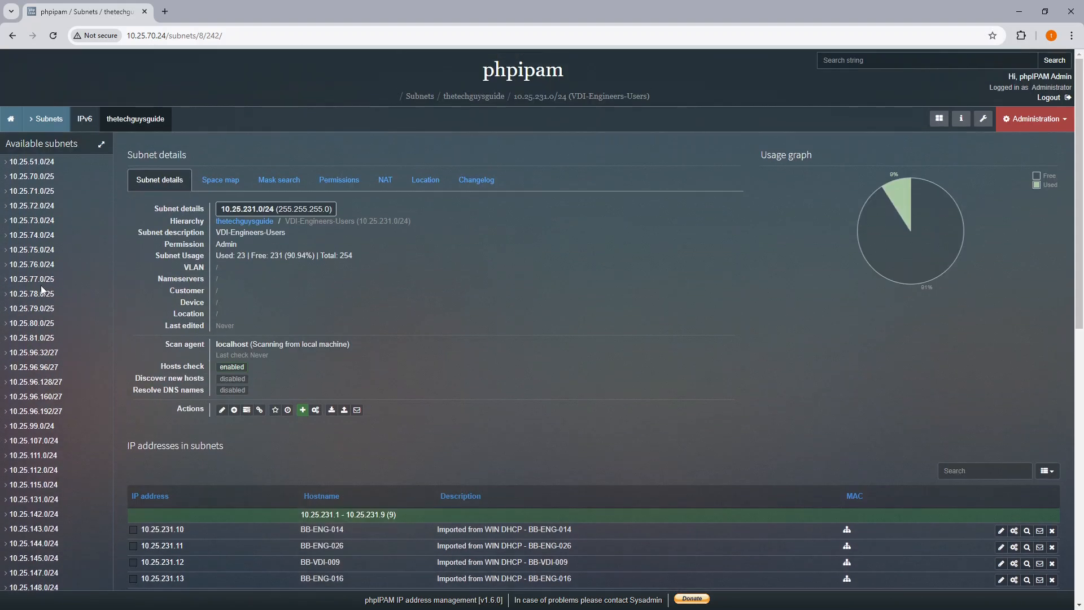
pyautogui.click(31, 293)
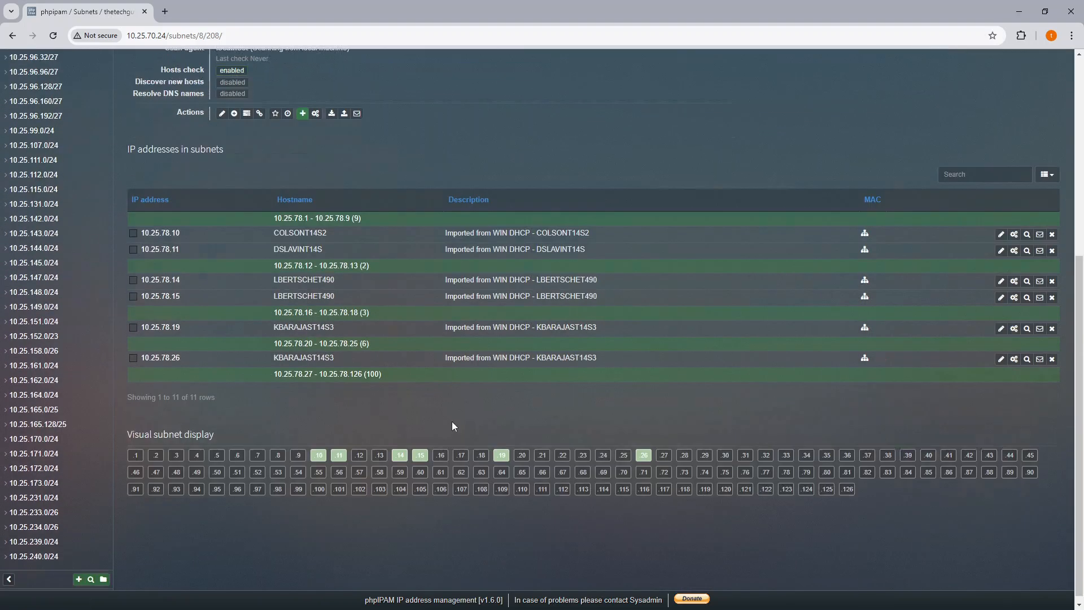
# Review imported addresses in subnet 10.25.143.0/24 User VLAN 2, then restore the finished script.
pyautogui.scroll(-3)
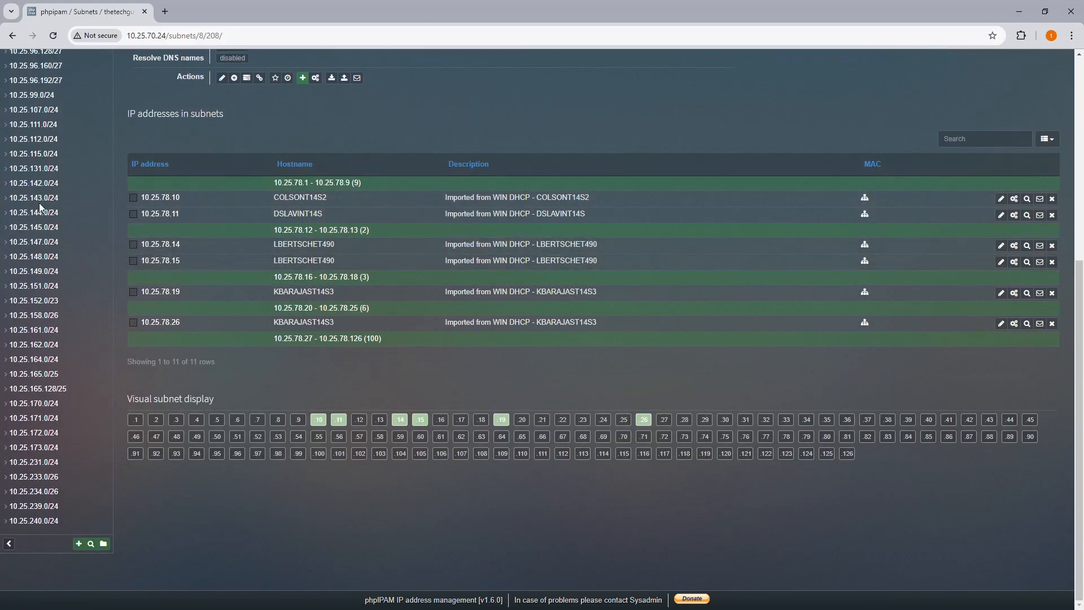
pyautogui.click(33, 197)
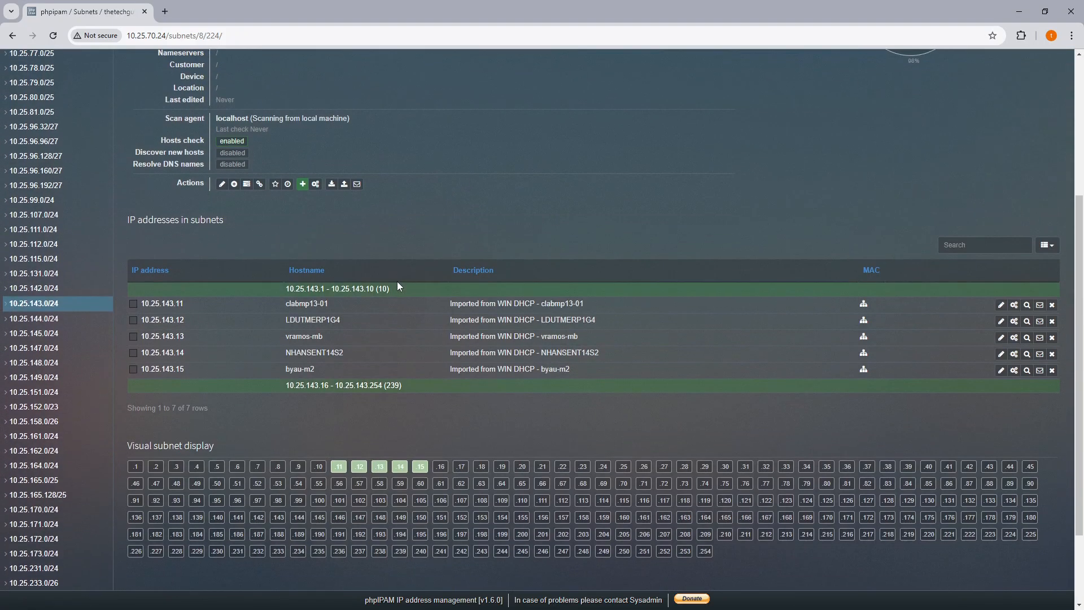
pyautogui.scroll(3)
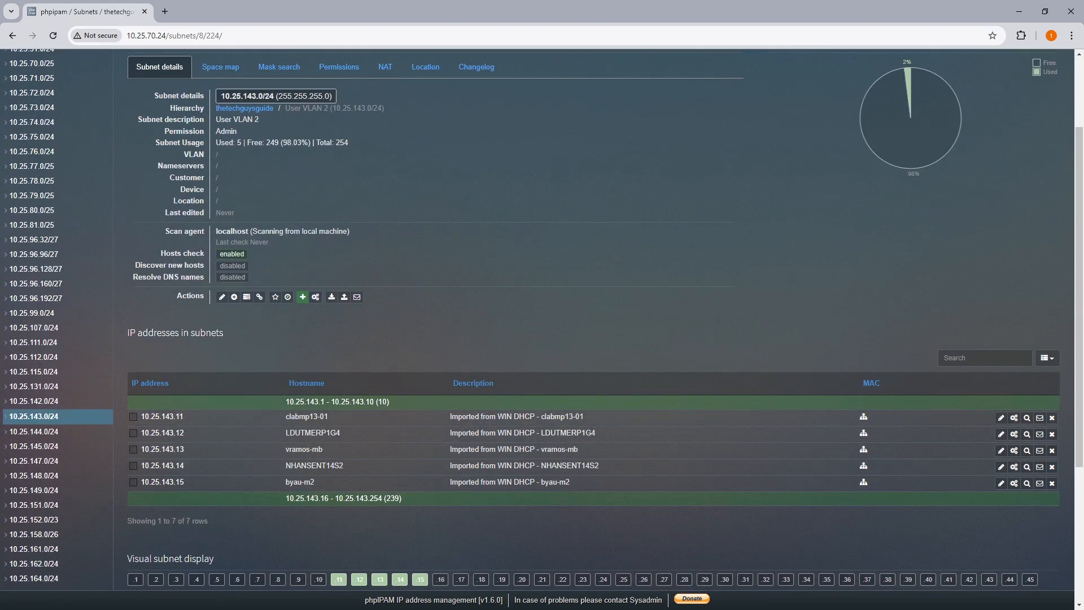
pyautogui.click(345, 599)
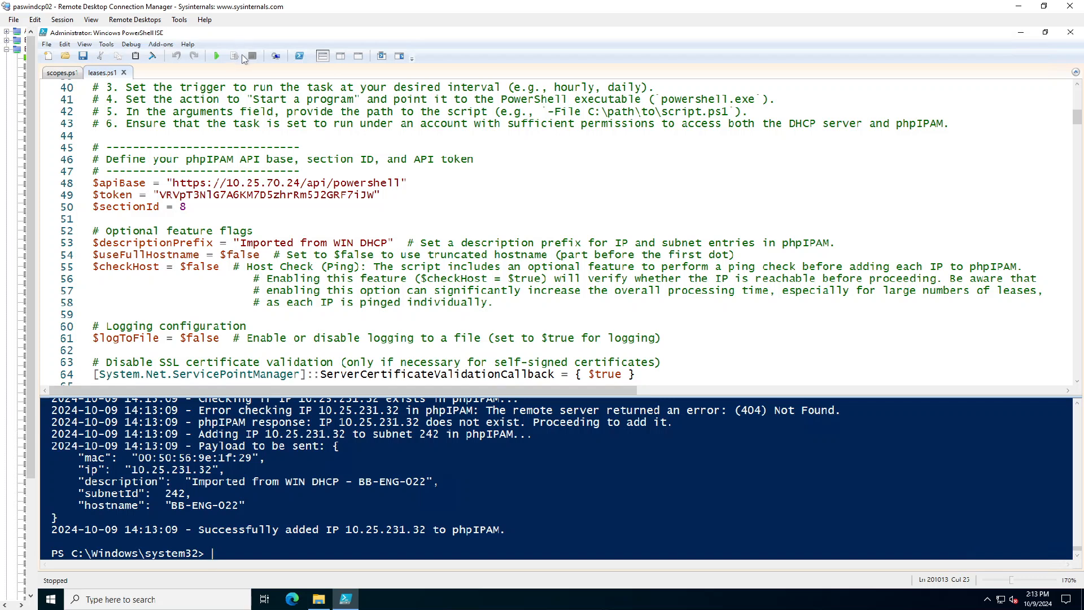
pyautogui.moveTo(216, 56)
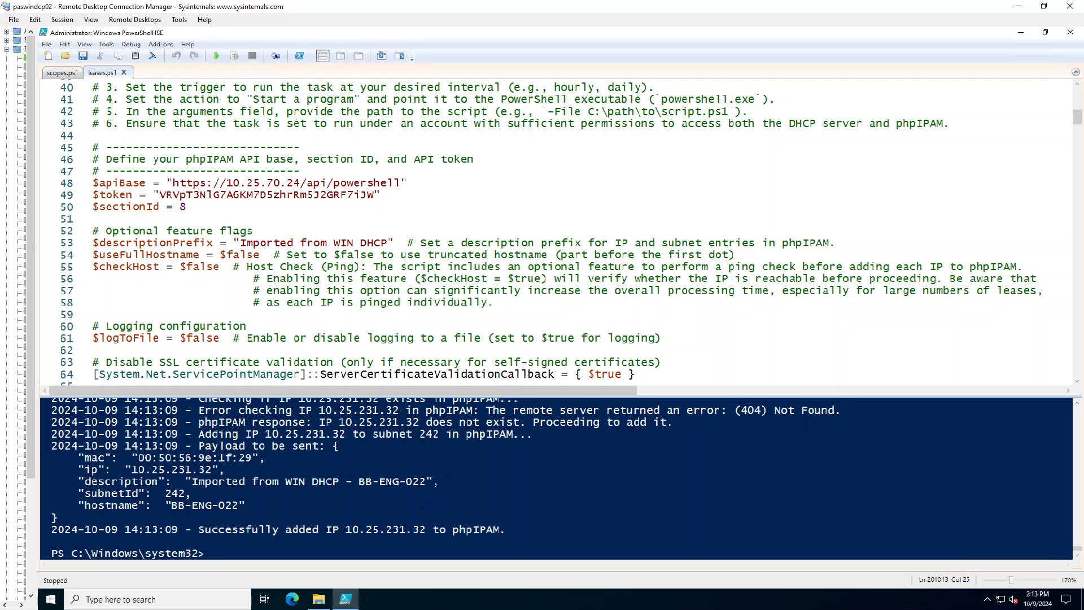
# Rerun leases.ps1 until Completed, adding addresses through 10.25.239.59.
pyautogui.click(217, 55)
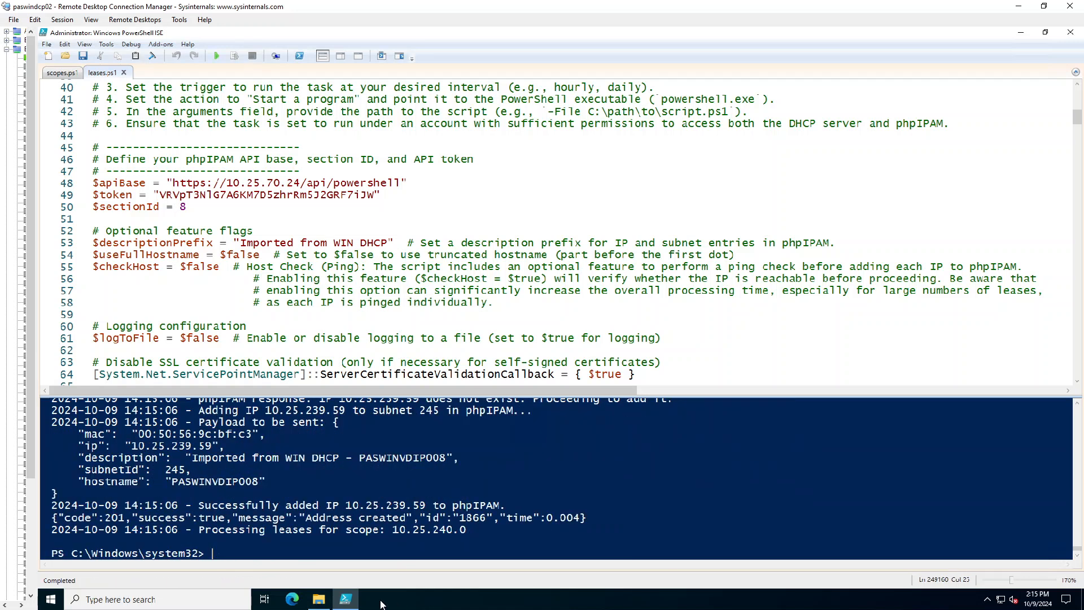
pyautogui.click(318, 598)
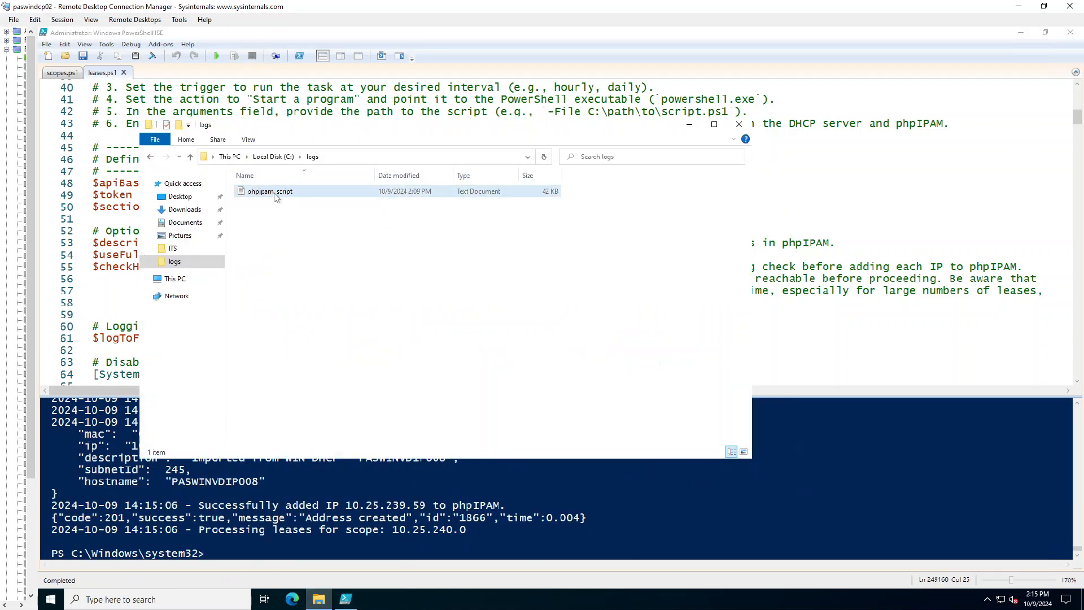
pyautogui.moveTo(391, 201)
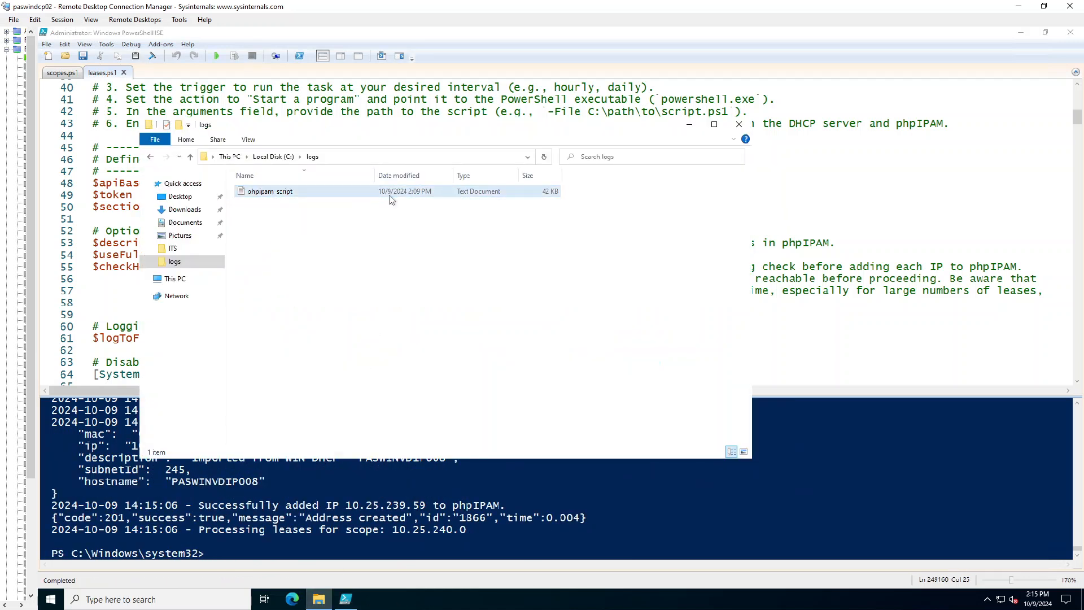
pyautogui.click(738, 123)
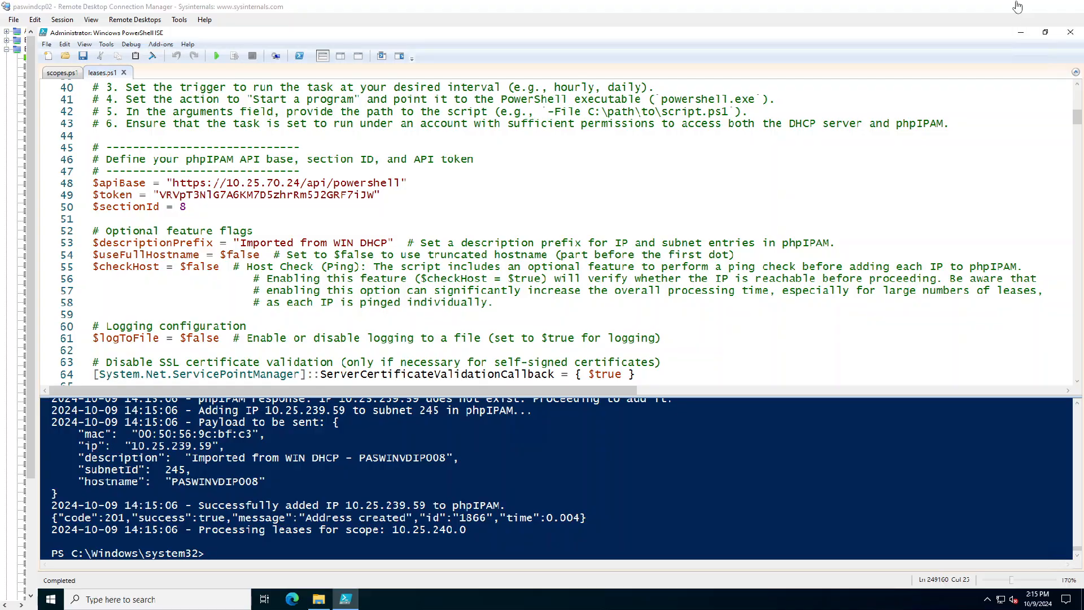
# Hide the remote session and scroll the 10.25.239.0/24 Sandbox subnet's imported addresses.
pyautogui.click(293, 598)
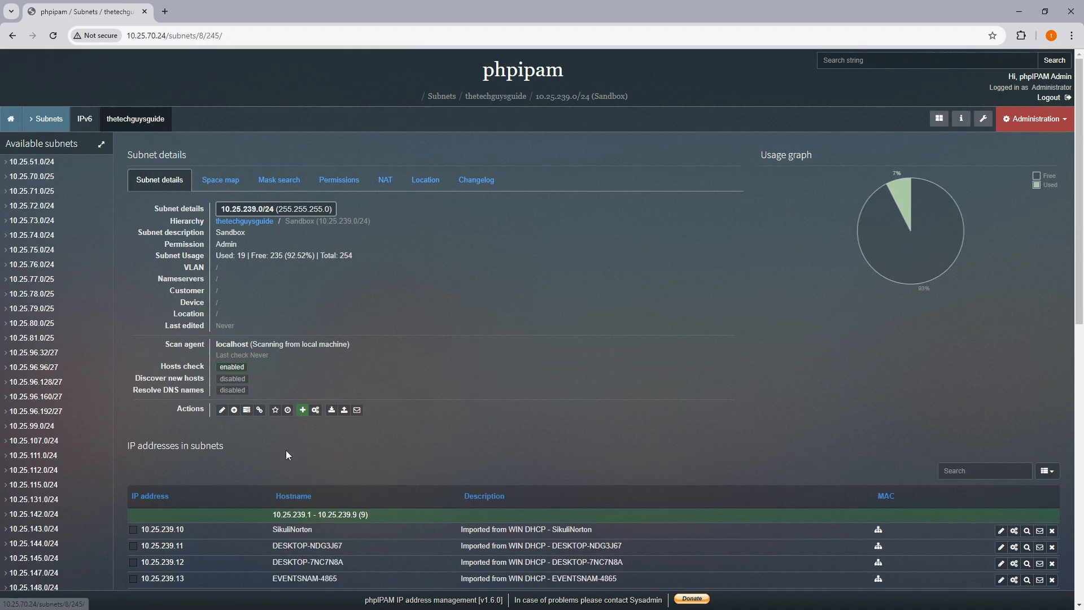
pyautogui.scroll(-3)
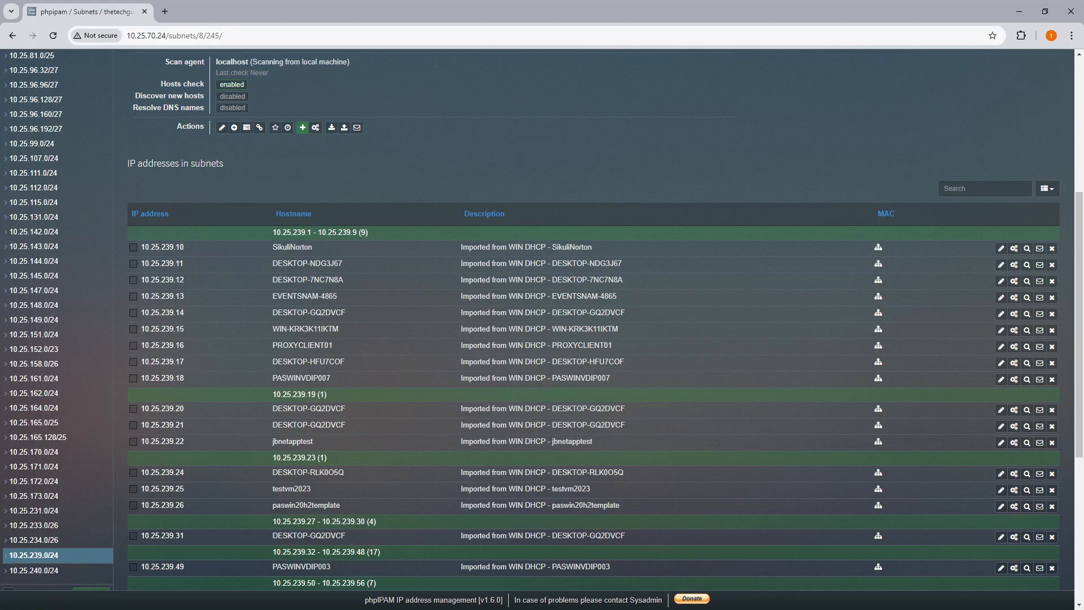
pyautogui.scroll(3)
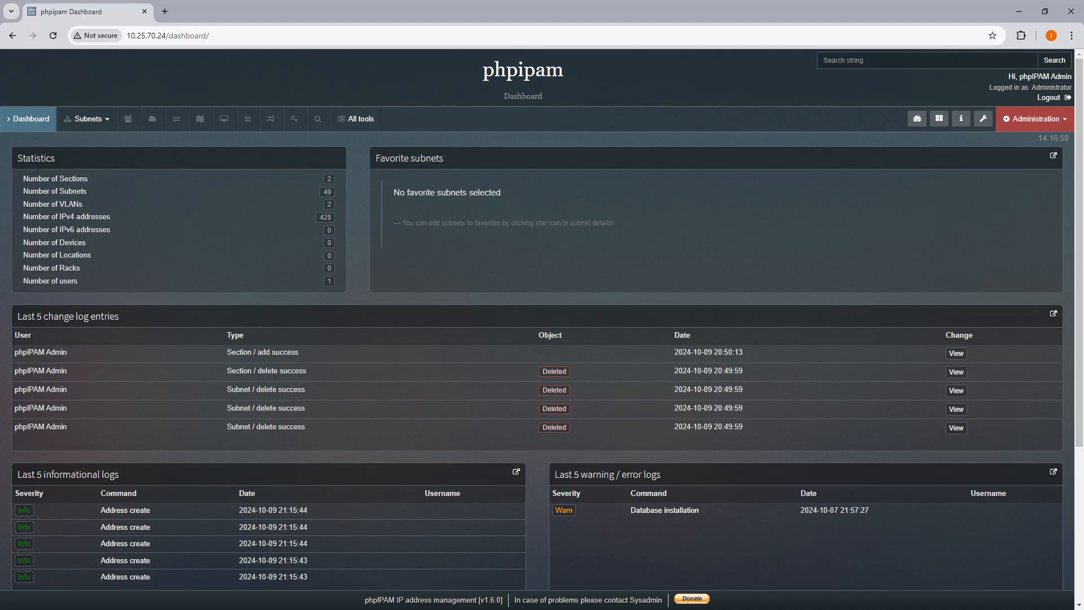
pyautogui.moveTo(140, 183)
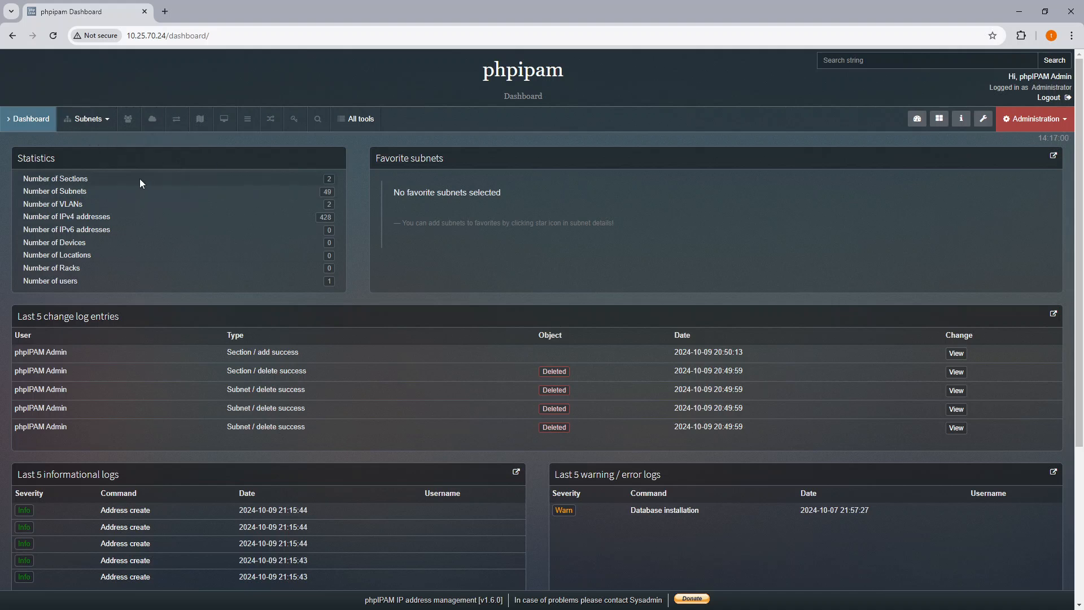
pyautogui.moveTo(117, 190)
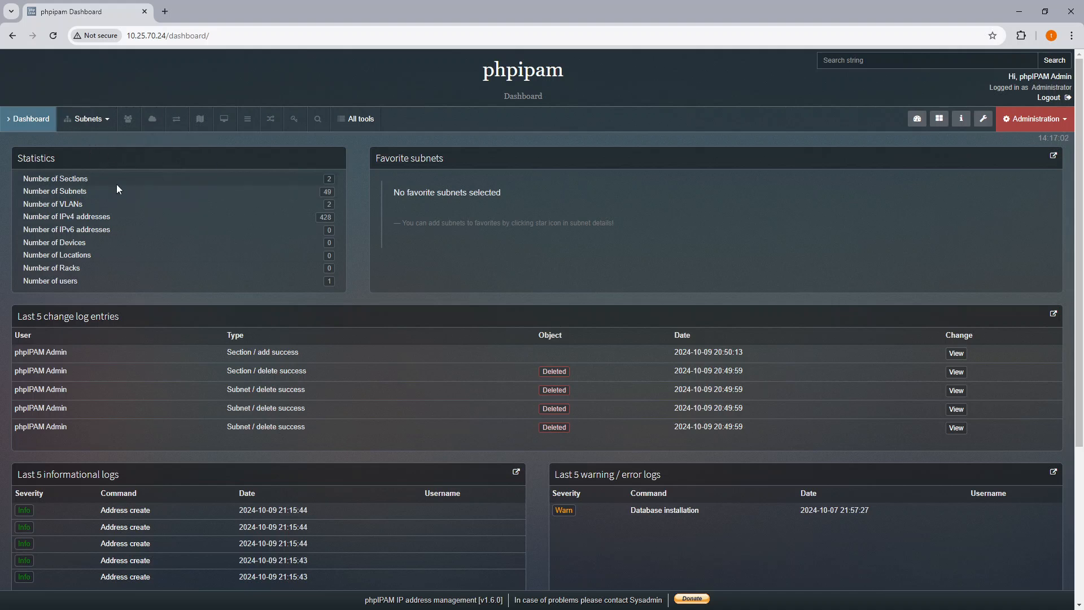